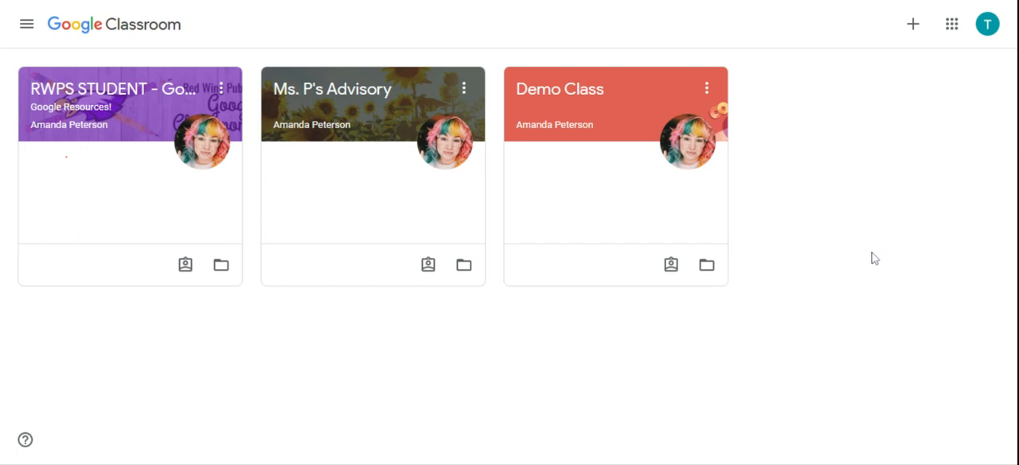
{"action": "mouse_move", "coordinate": [862, 256]}
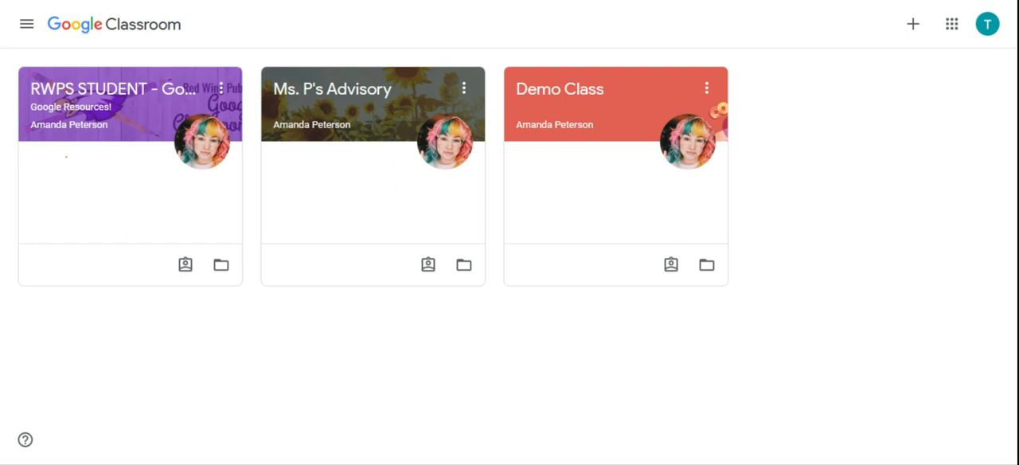
{"action": "mouse_move", "coordinate": [714, 249]}
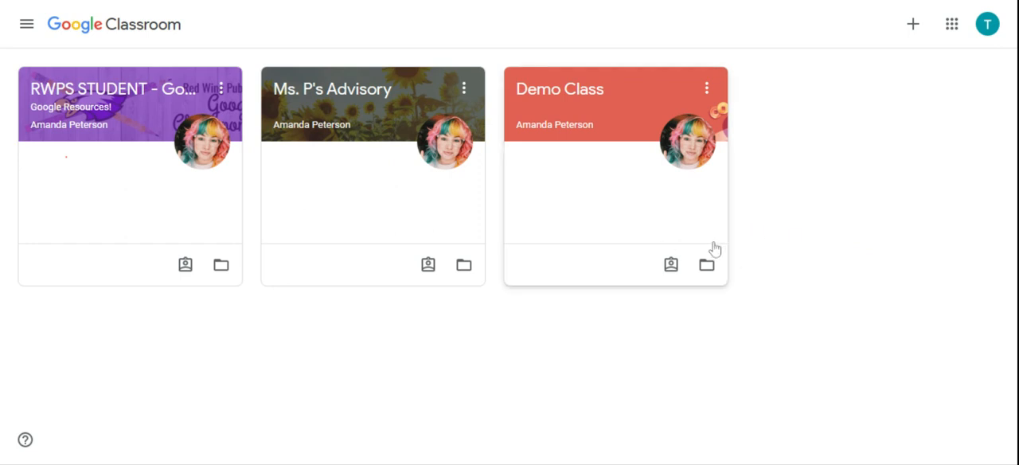
{"action": "mouse_move", "coordinate": [707, 265]}
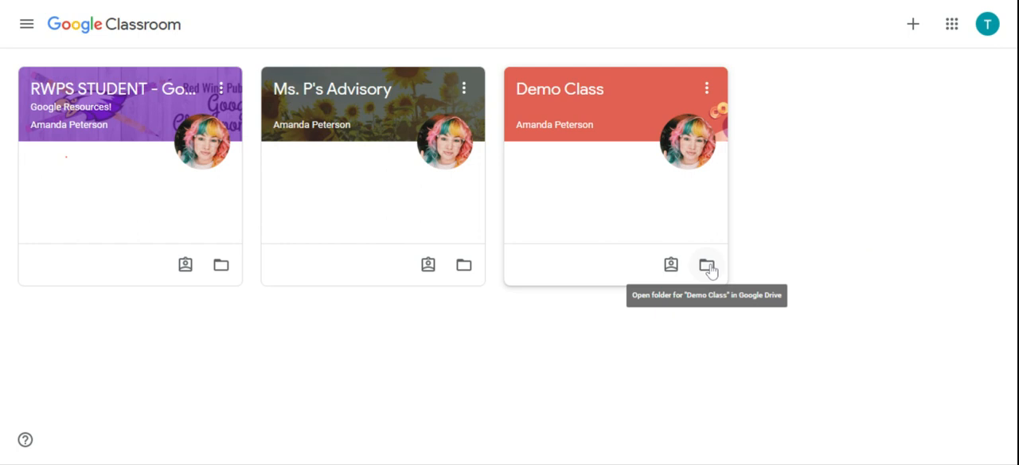
{"action": "mouse_move", "coordinate": [671, 265]}
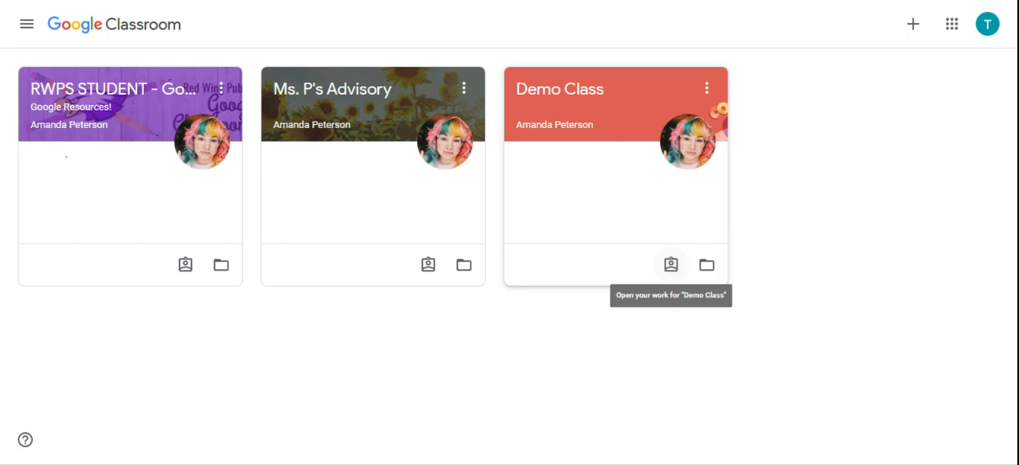
Step: Open Demo Class Your Work and collapse the Tic-Tac-Toe Choice Board - Week 3 entry
{"action": "left_click", "coordinate": [670, 264]}
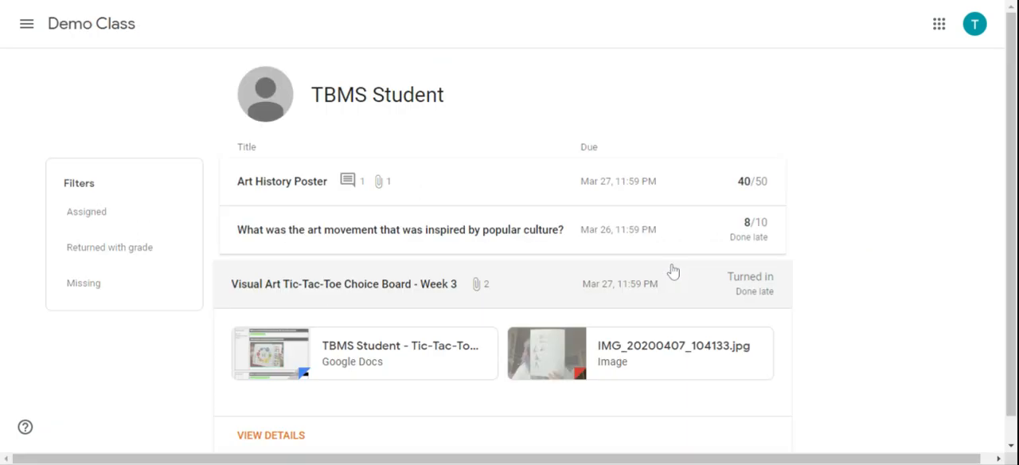
{"action": "left_click", "coordinate": [344, 284]}
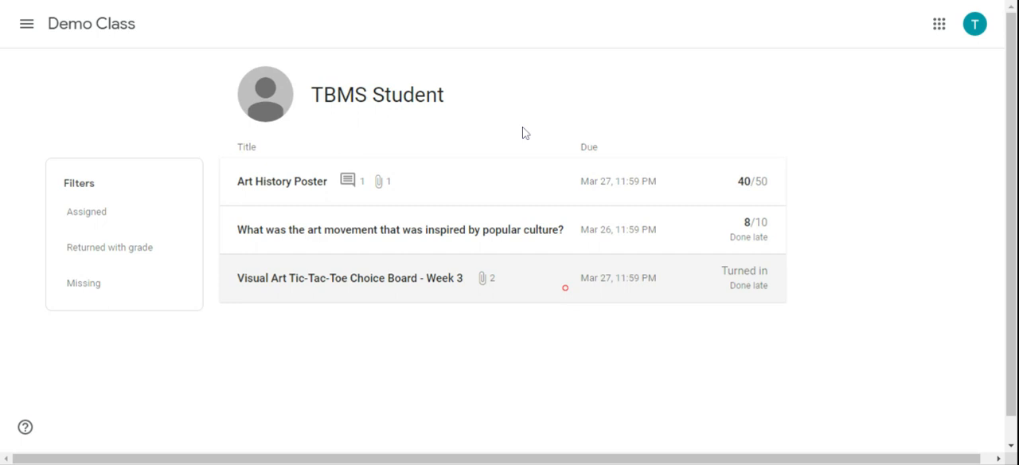
{"action": "mouse_move", "coordinate": [118, 169]}
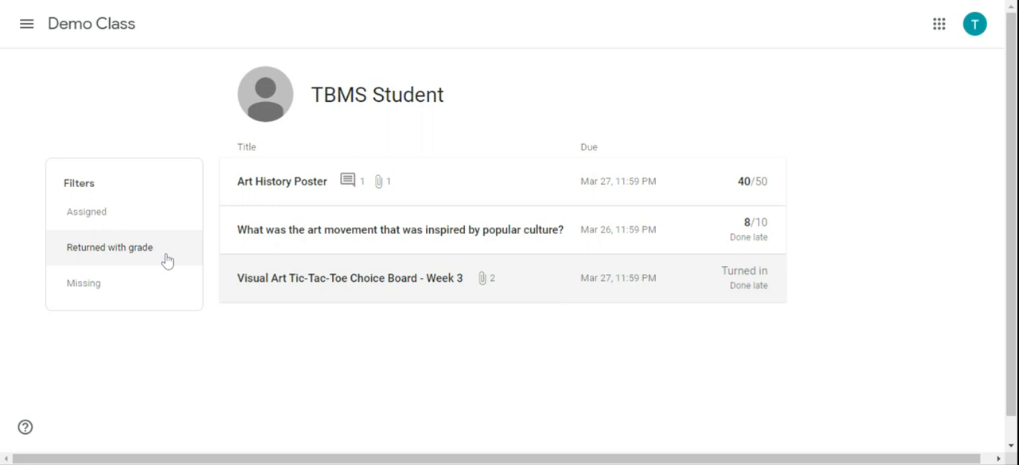
{"action": "mouse_move", "coordinate": [62, 155]}
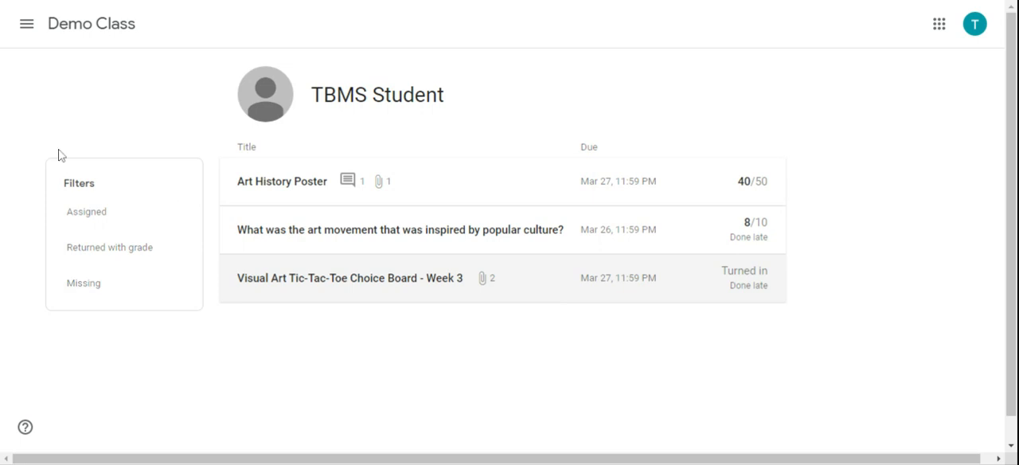
{"action": "mouse_move", "coordinate": [430, 274]}
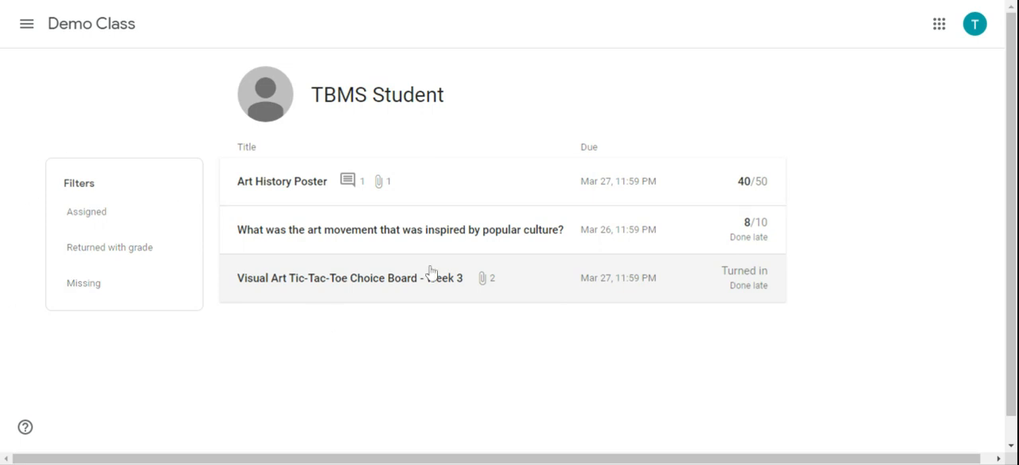
{"action": "mouse_move", "coordinate": [533, 323]}
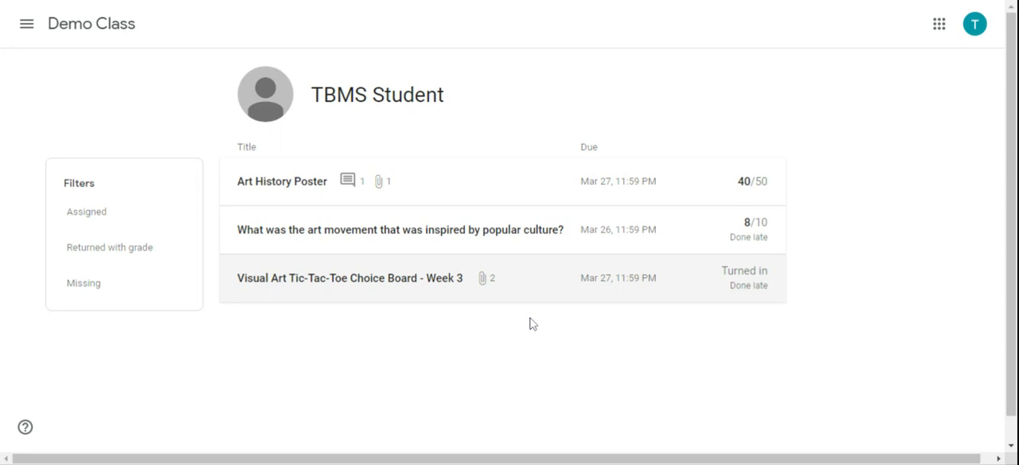
{"action": "mouse_move", "coordinate": [623, 168]}
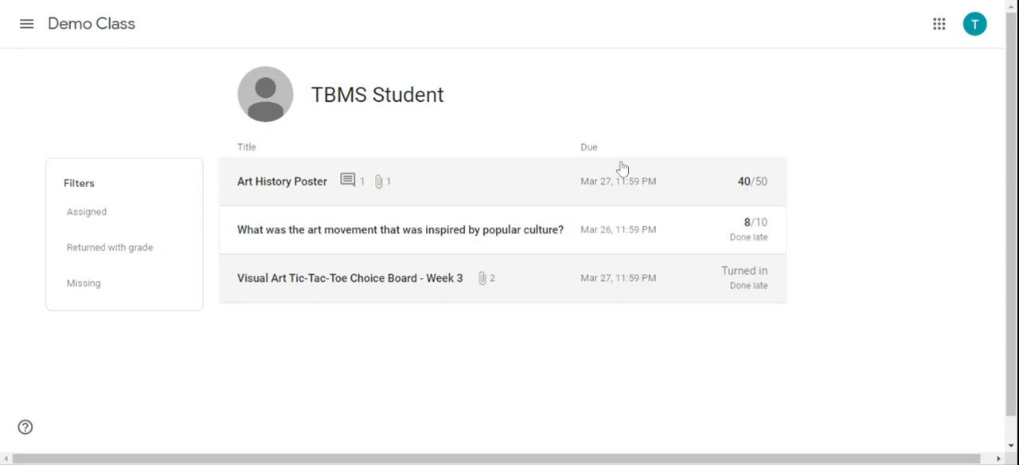
{"action": "mouse_move", "coordinate": [781, 167]}
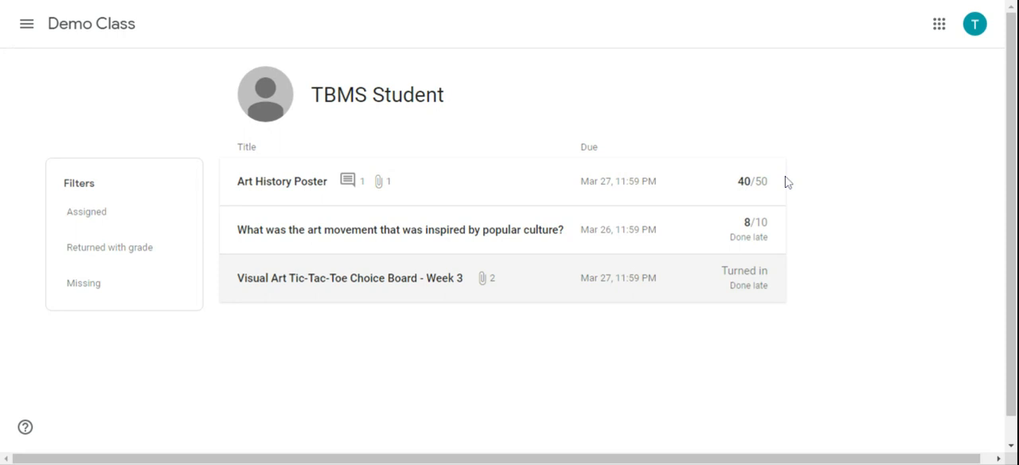
{"action": "mouse_move", "coordinate": [807, 234]}
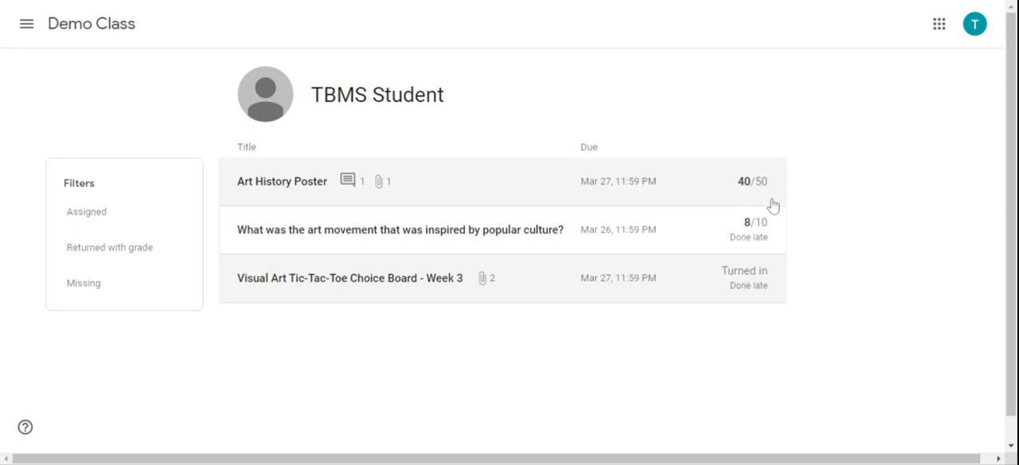
{"action": "mouse_move", "coordinate": [726, 245]}
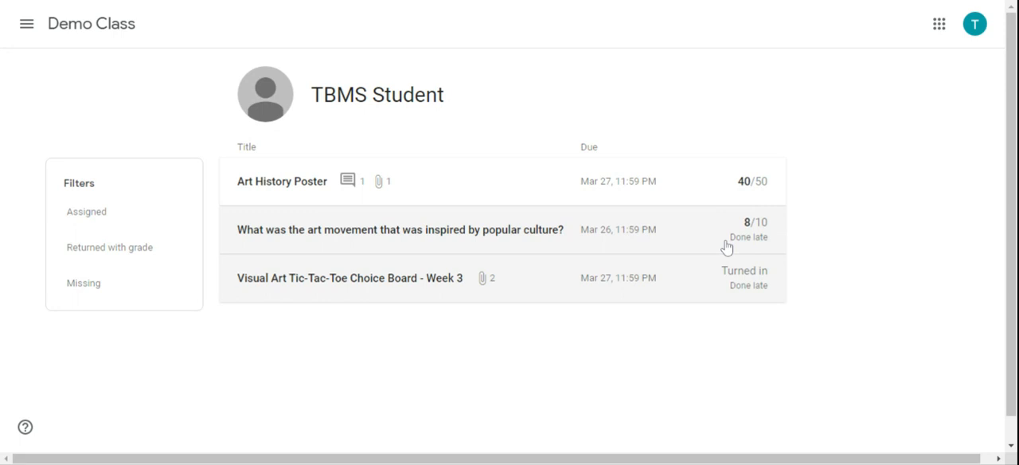
{"action": "mouse_move", "coordinate": [745, 250]}
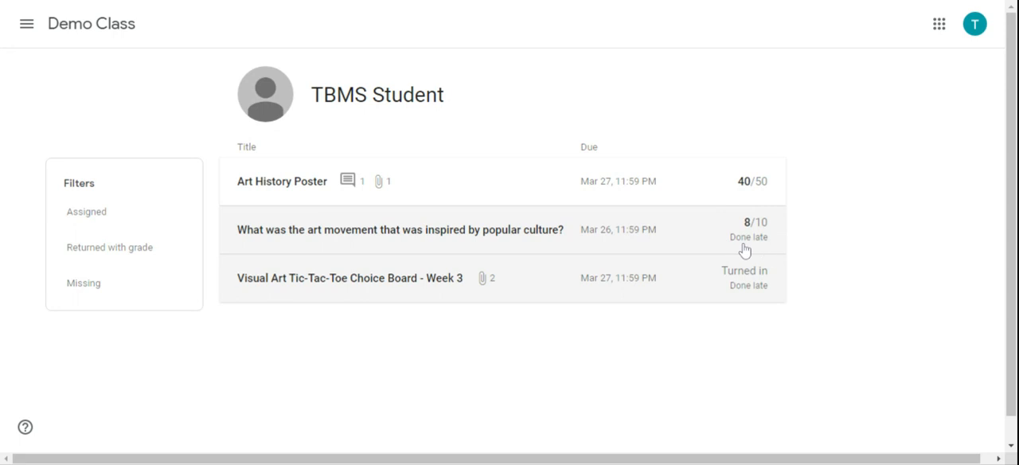
{"action": "mouse_move", "coordinate": [731, 223]}
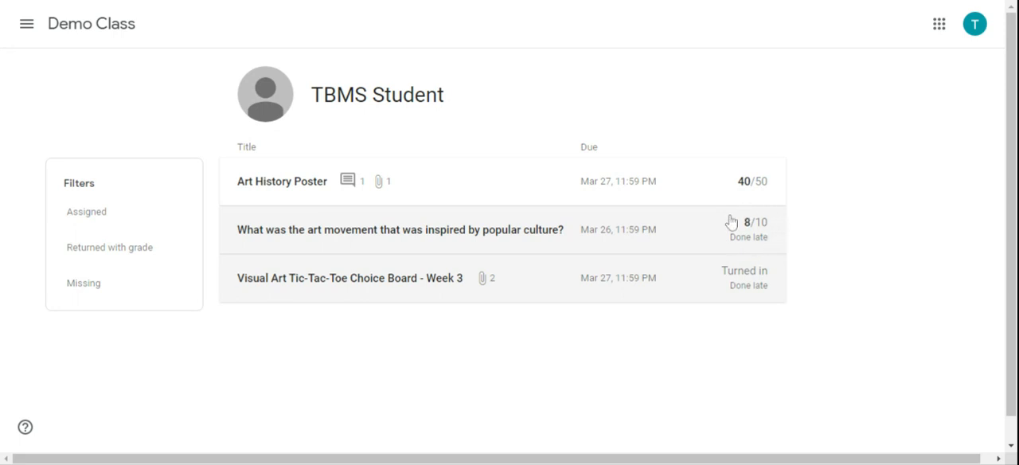
{"action": "mouse_move", "coordinate": [763, 252]}
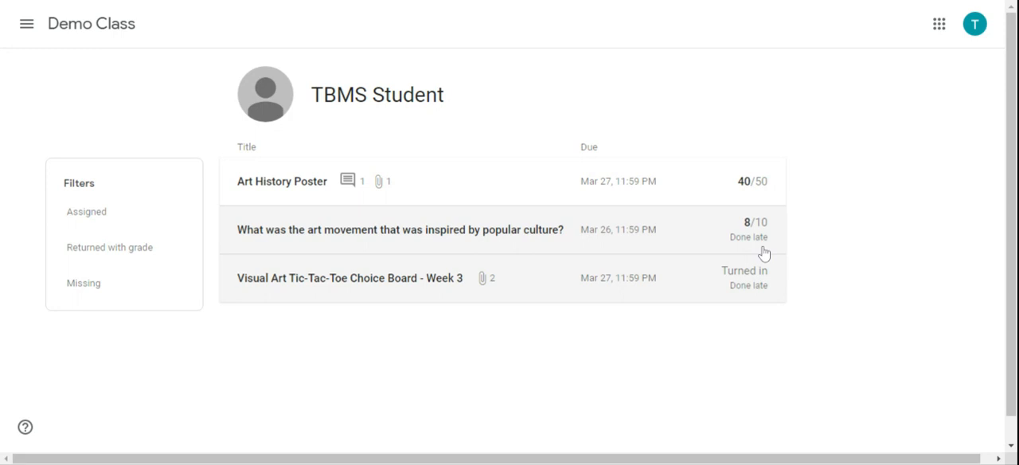
{"action": "mouse_move", "coordinate": [712, 286]}
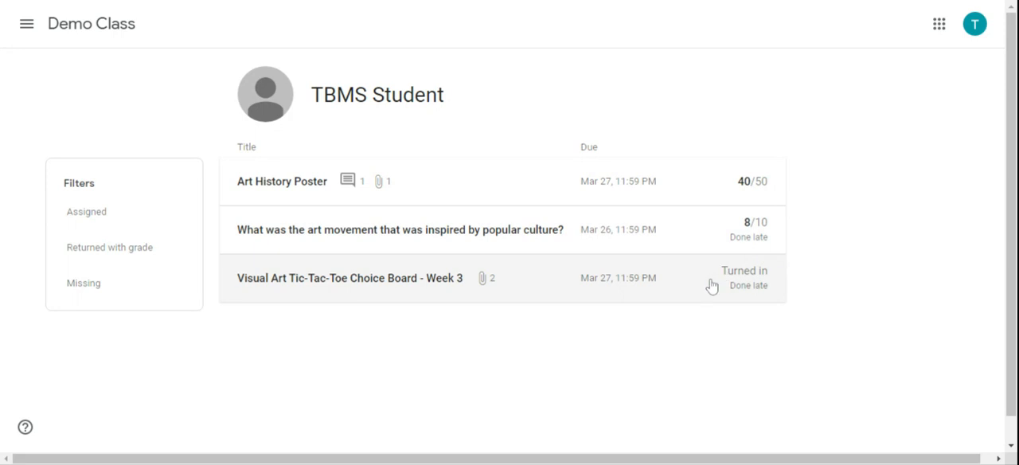
{"action": "mouse_move", "coordinate": [777, 281]}
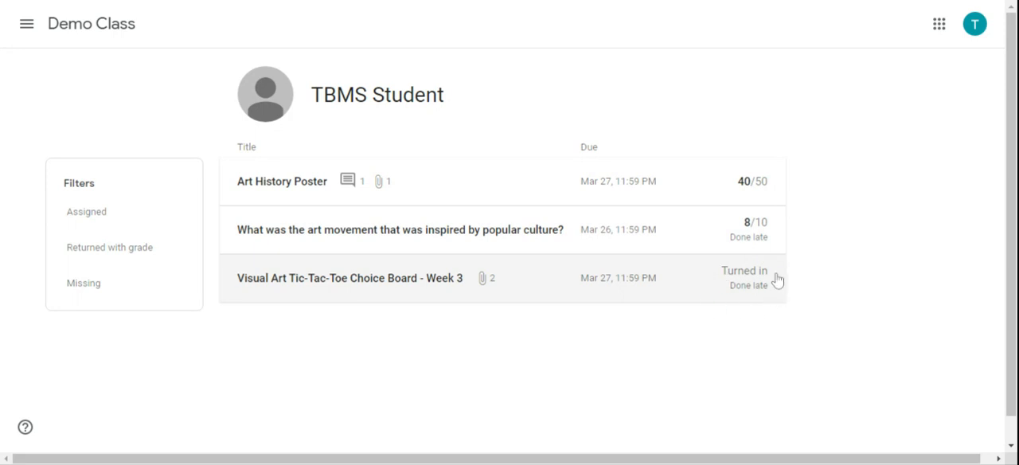
{"action": "mouse_move", "coordinate": [767, 280]}
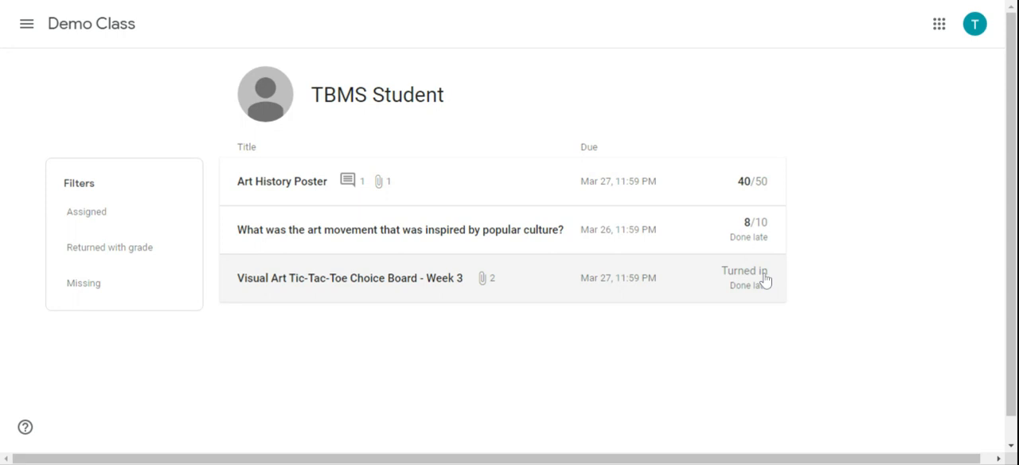
{"action": "mouse_move", "coordinate": [771, 287]}
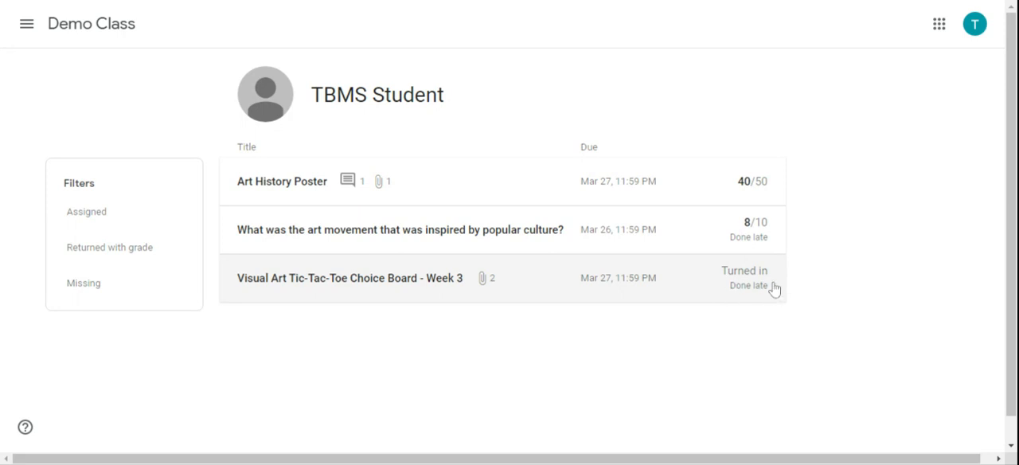
{"action": "mouse_move", "coordinate": [728, 297]}
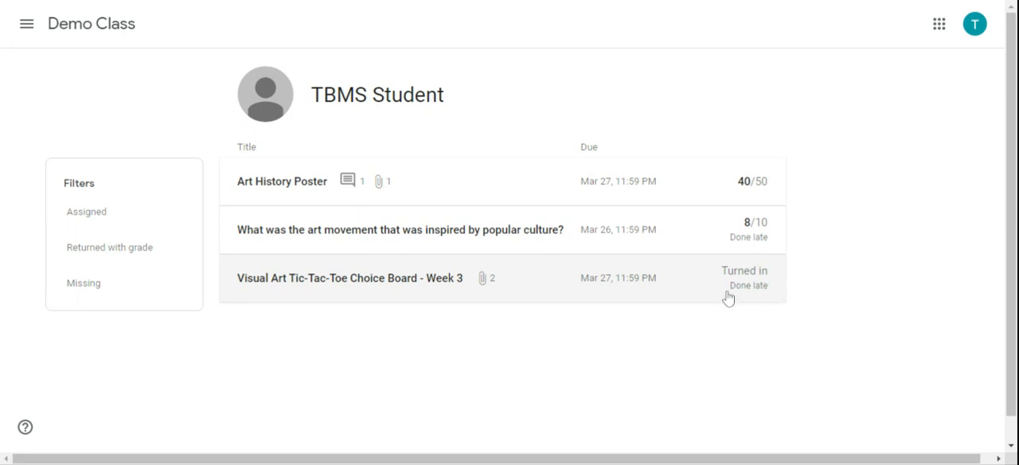
{"action": "mouse_move", "coordinate": [719, 314]}
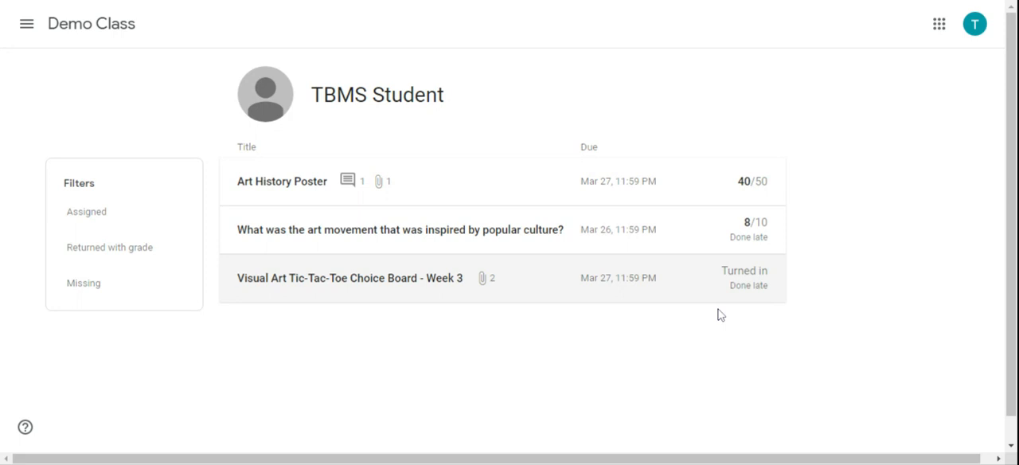
{"action": "mouse_move", "coordinate": [650, 328]}
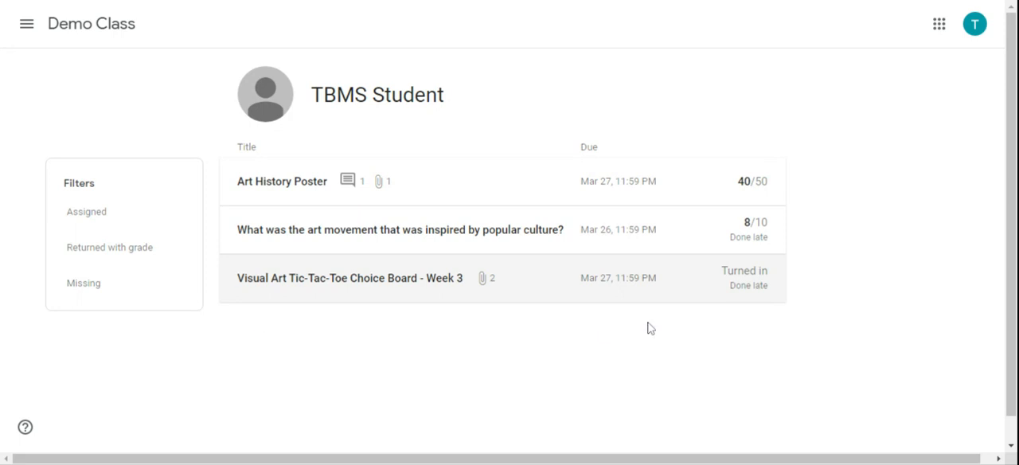
{"action": "mouse_move", "coordinate": [752, 335]}
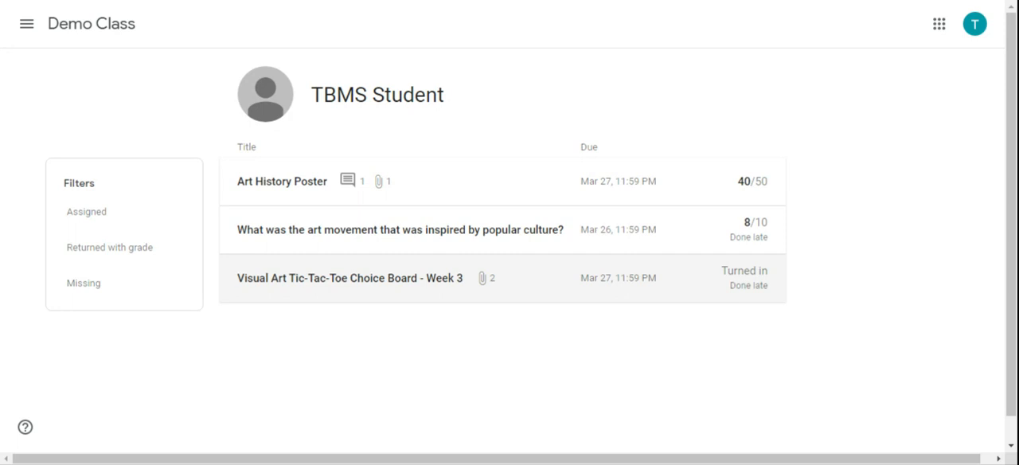
{"action": "mouse_move", "coordinate": [466, 191]}
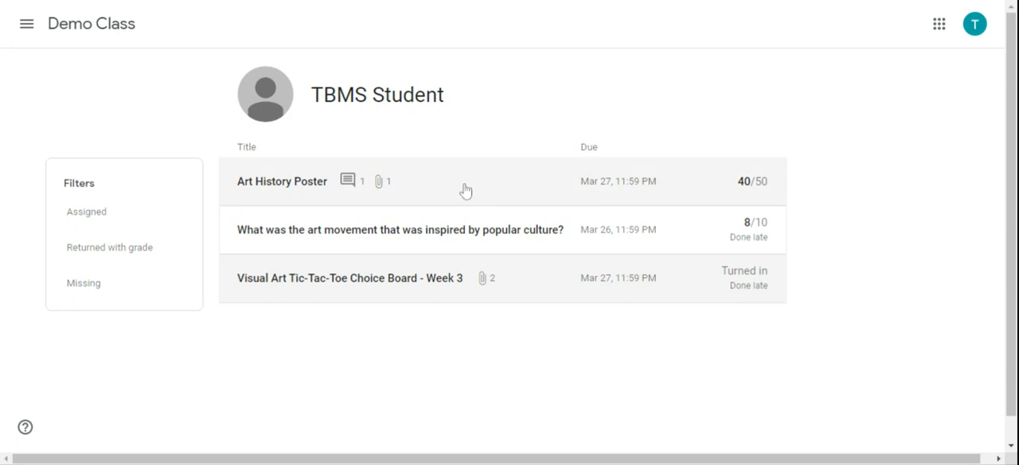
{"action": "mouse_move", "coordinate": [463, 185]}
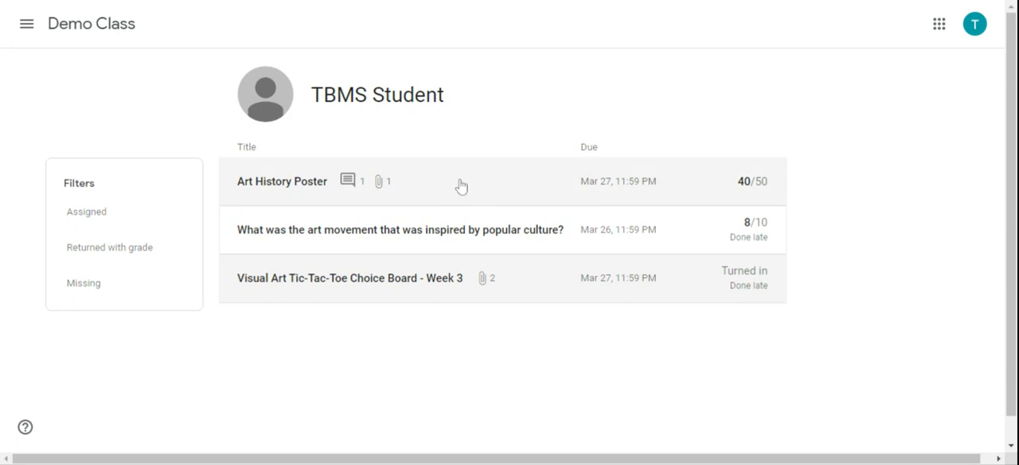
Step: Expand the Art History Poster submission and scroll down through its details
{"action": "left_click", "coordinate": [281, 181]}
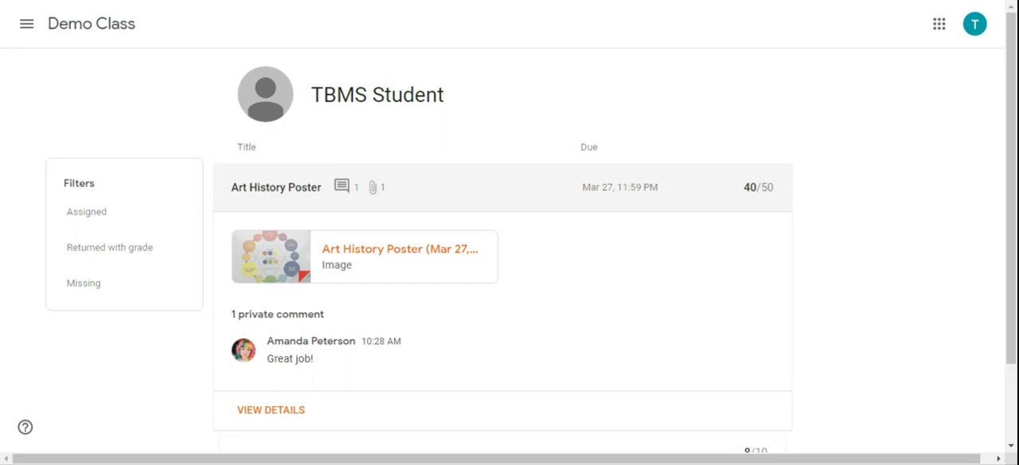
{"action": "mouse_move", "coordinate": [524, 269]}
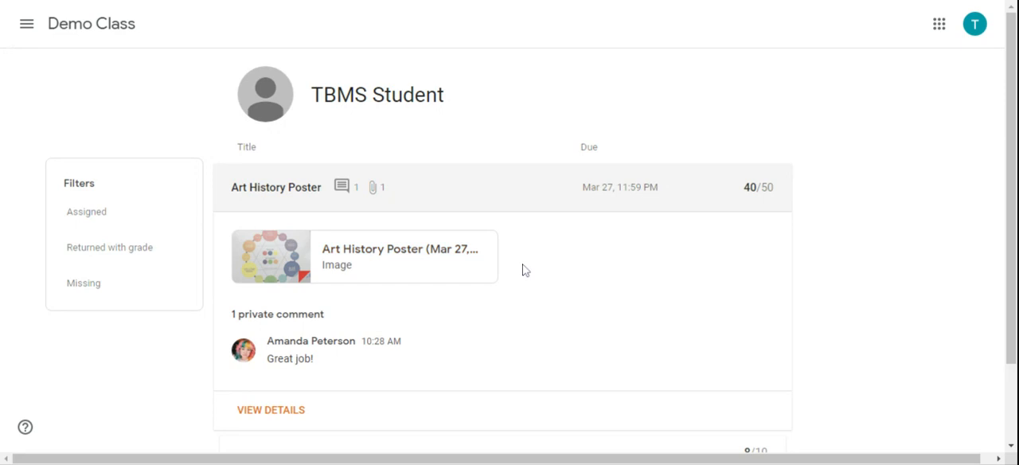
{"action": "scroll", "scroll_direction": "down", "scroll_amount": 3}
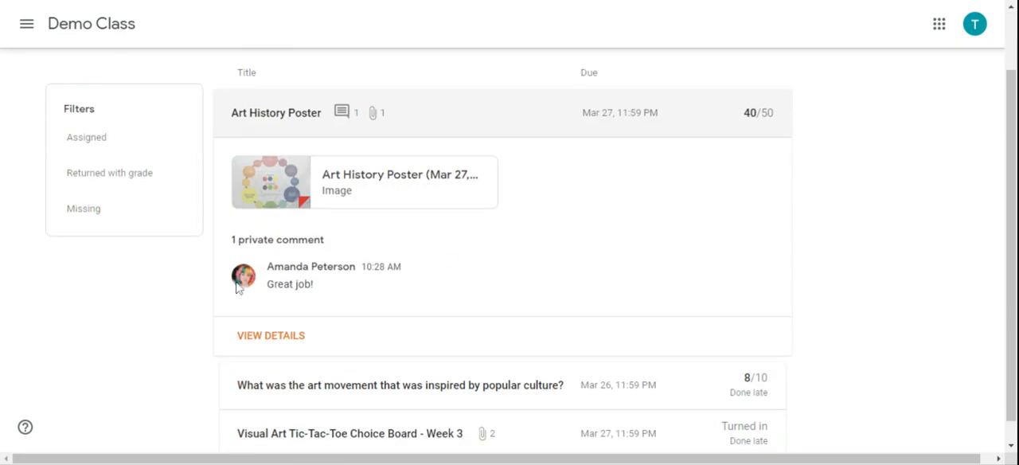
{"action": "mouse_move", "coordinate": [408, 307]}
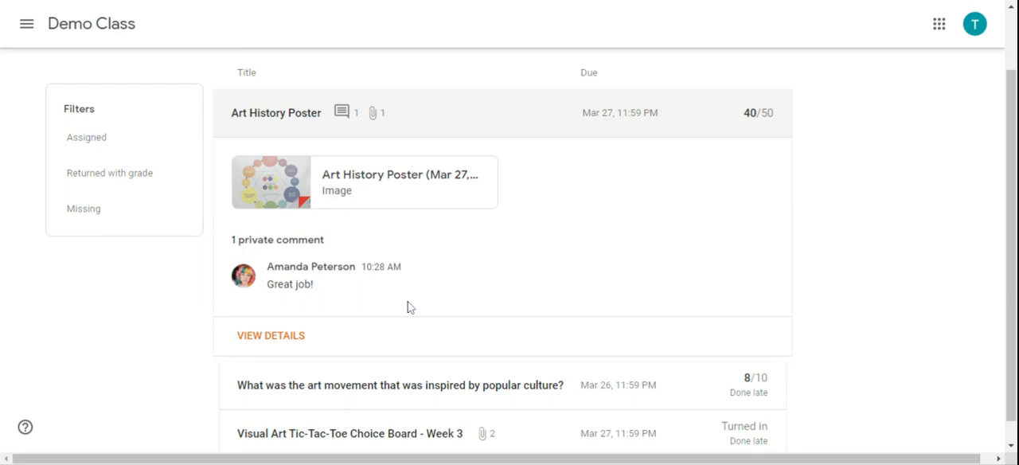
{"action": "mouse_move", "coordinate": [430, 118]}
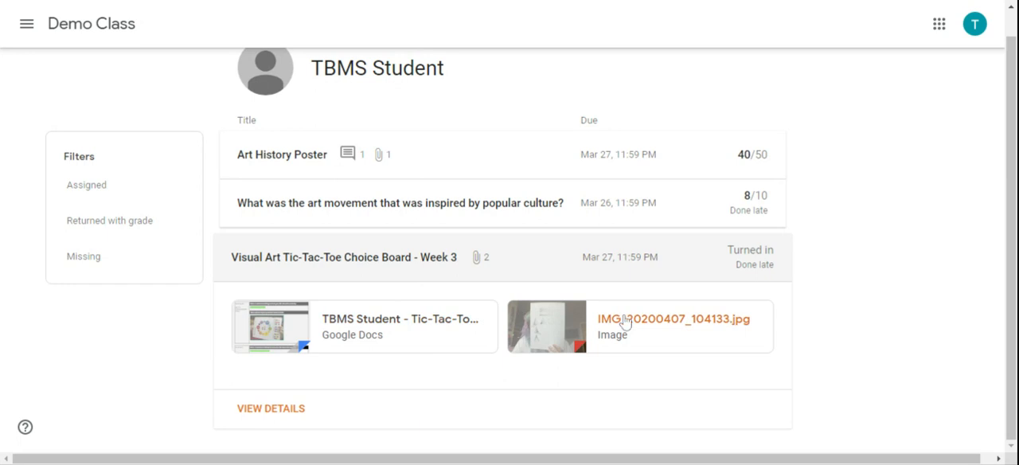
{"action": "mouse_move", "coordinate": [768, 325]}
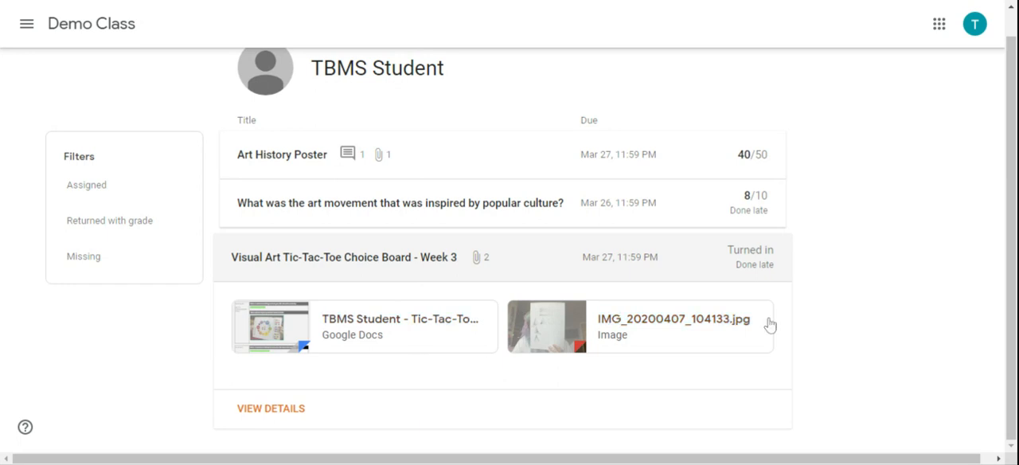
{"action": "mouse_move", "coordinate": [270, 407]}
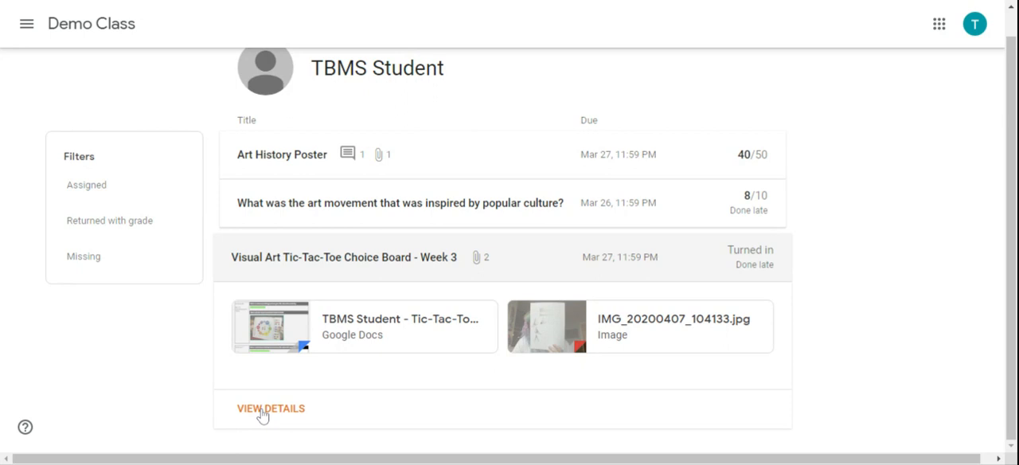
Step: Open VIEW DETAILS for the Tic-Tac-Toe Choice Board - Week 3 assignment
{"action": "left_click", "coordinate": [269, 407]}
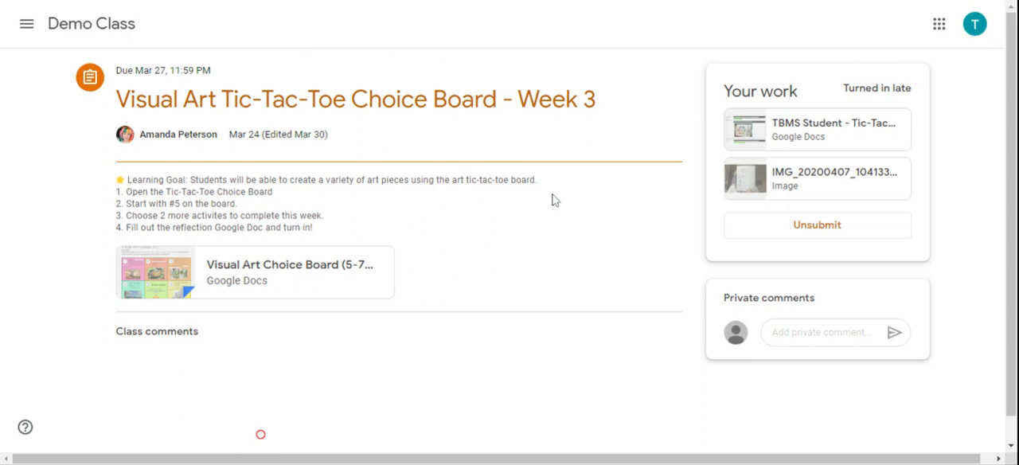
{"action": "mouse_move", "coordinate": [26, 23]}
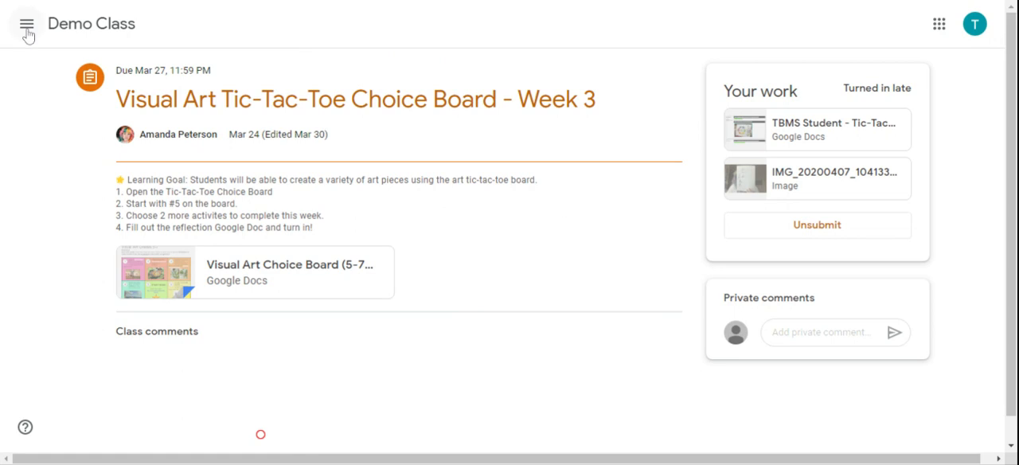
Step: Switch to the To-do page from the side menu
{"action": "left_click", "coordinate": [26, 24]}
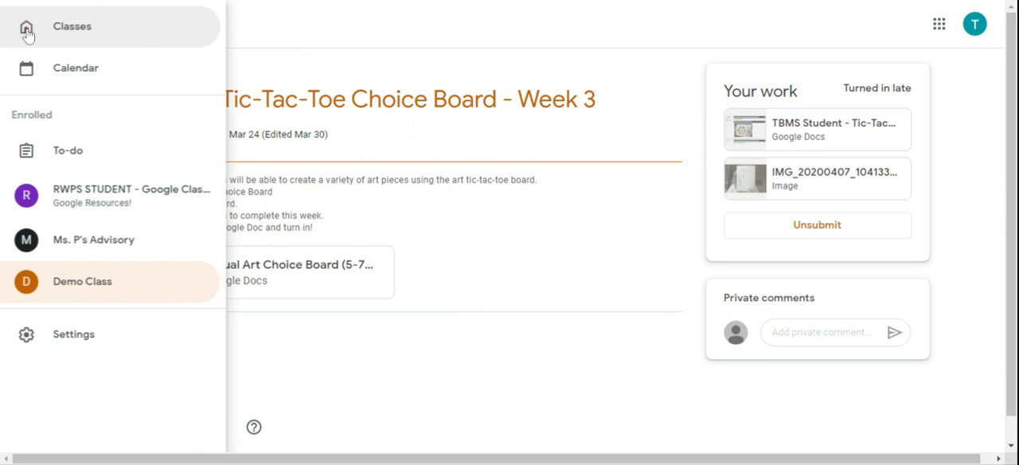
{"action": "left_click", "coordinate": [66, 151]}
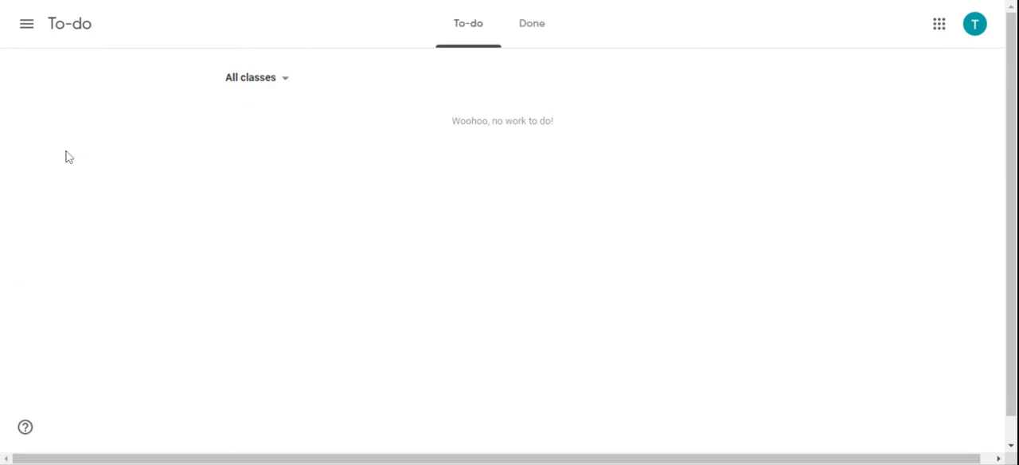
{"action": "mouse_move", "coordinate": [334, 162]}
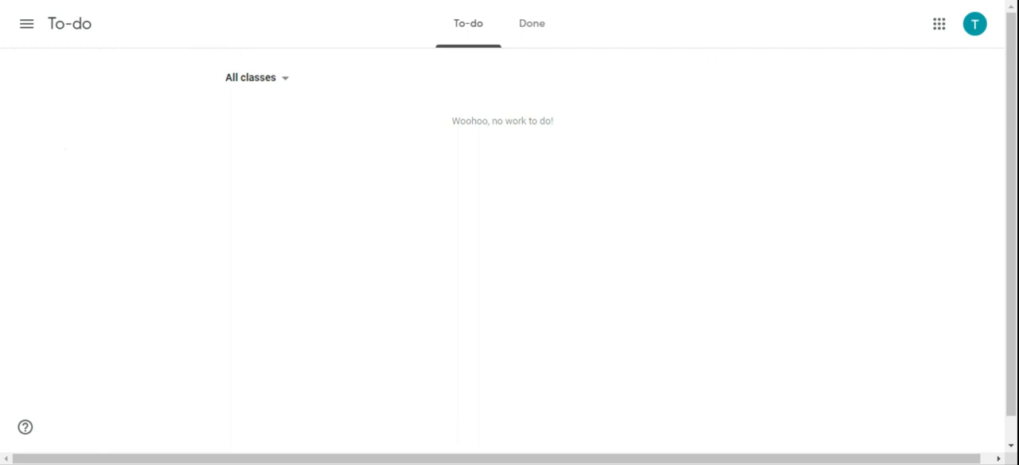
{"action": "mouse_move", "coordinate": [607, 220]}
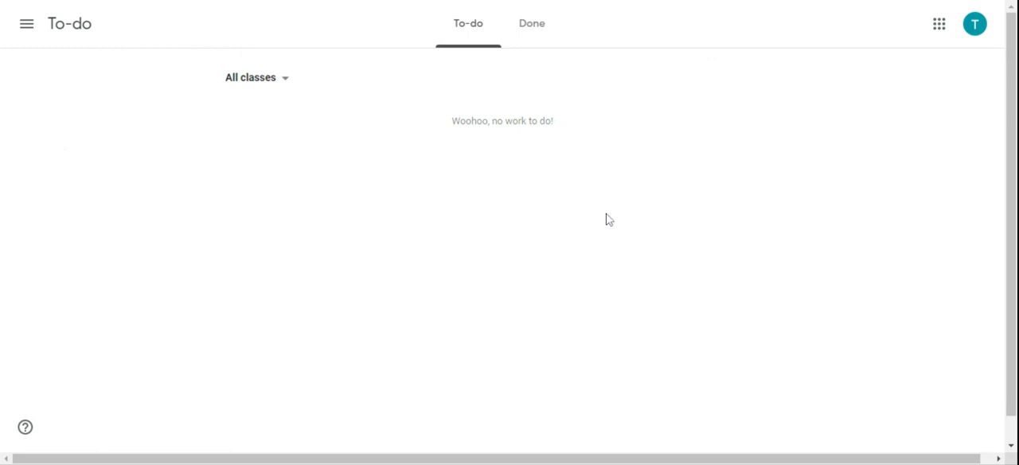
{"action": "mouse_move", "coordinate": [380, 131]}
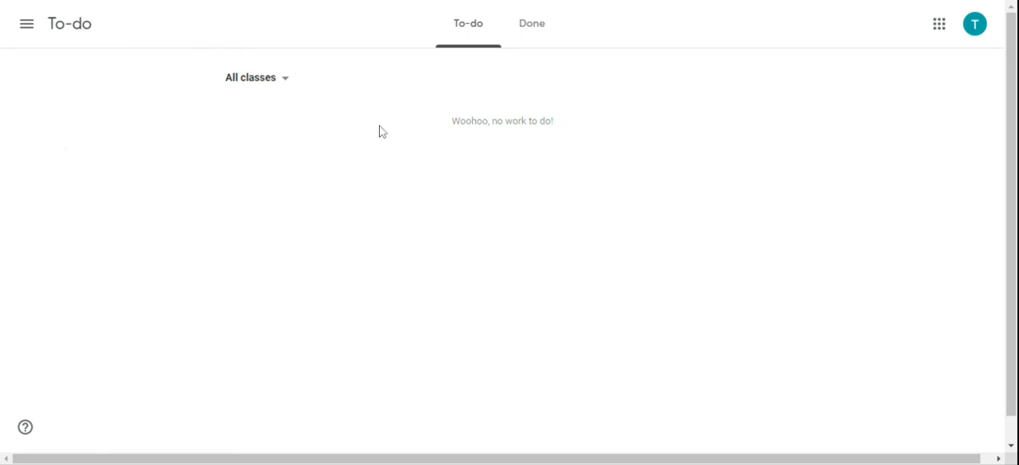
{"action": "mouse_move", "coordinate": [423, 123]}
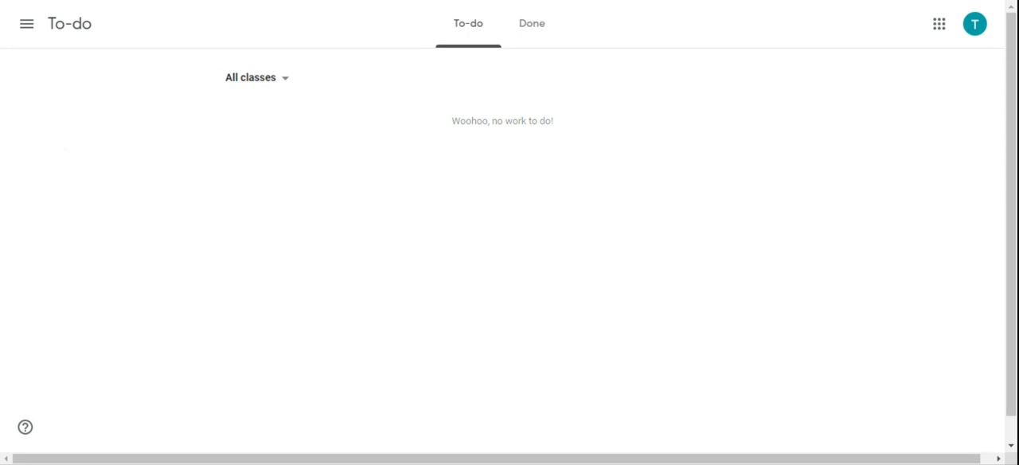
{"action": "mouse_move", "coordinate": [335, 131]}
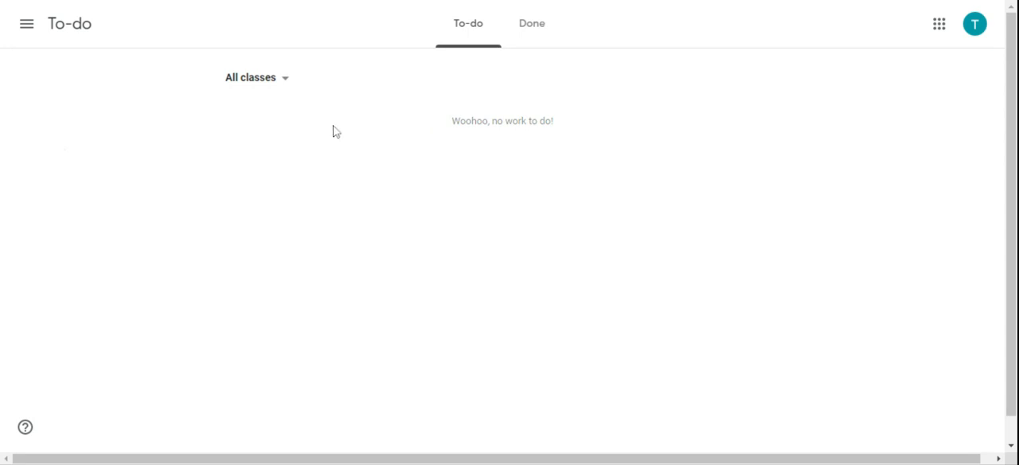
{"action": "mouse_move", "coordinate": [526, 164]}
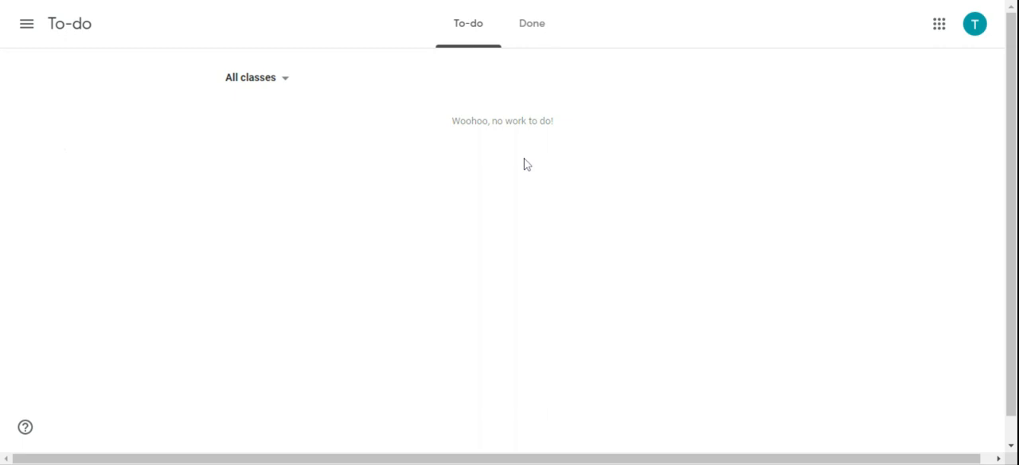
{"action": "mouse_move", "coordinate": [490, 138]}
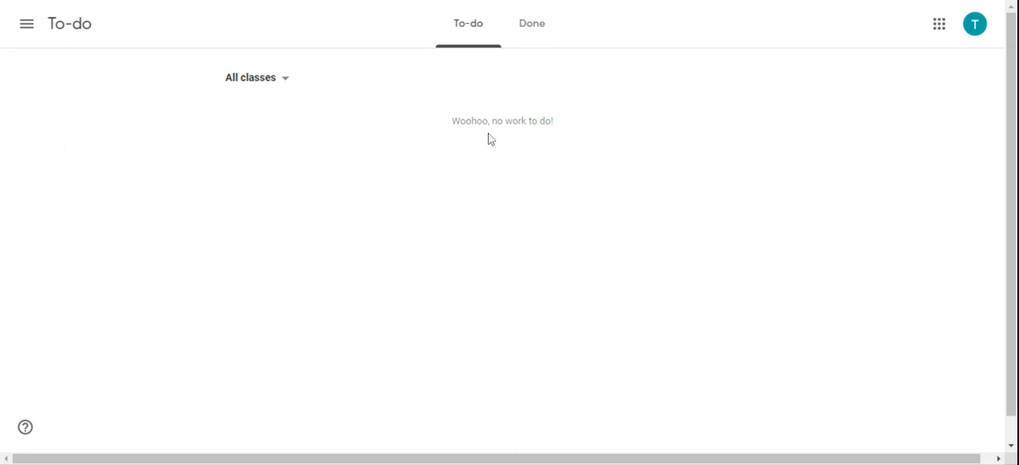
{"action": "mouse_move", "coordinate": [406, 133]}
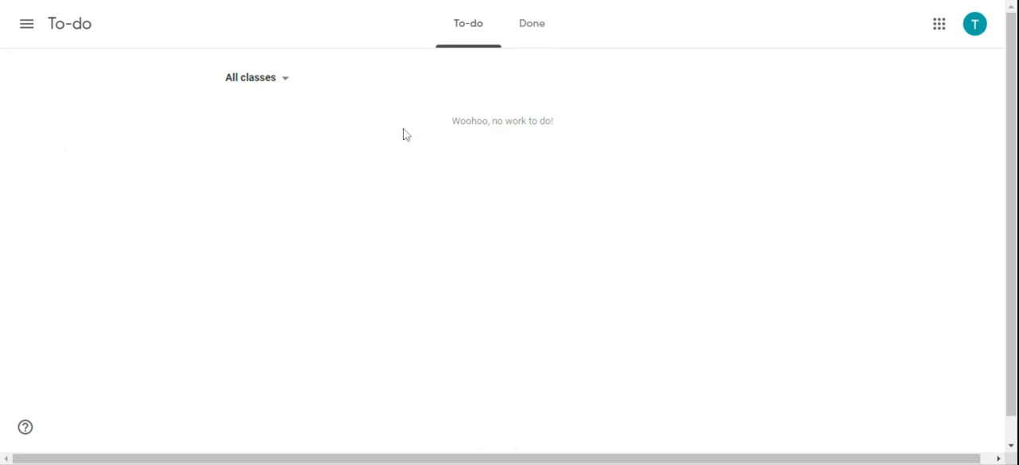